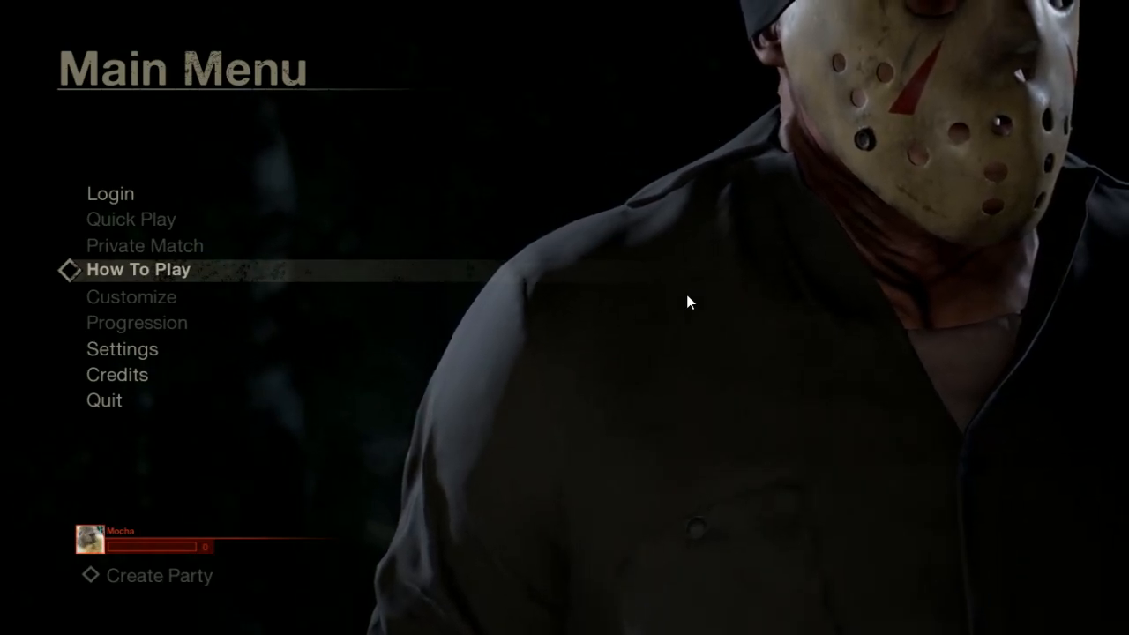
Enter the game's Settings and go to Video Settings.
left_click(122, 348)
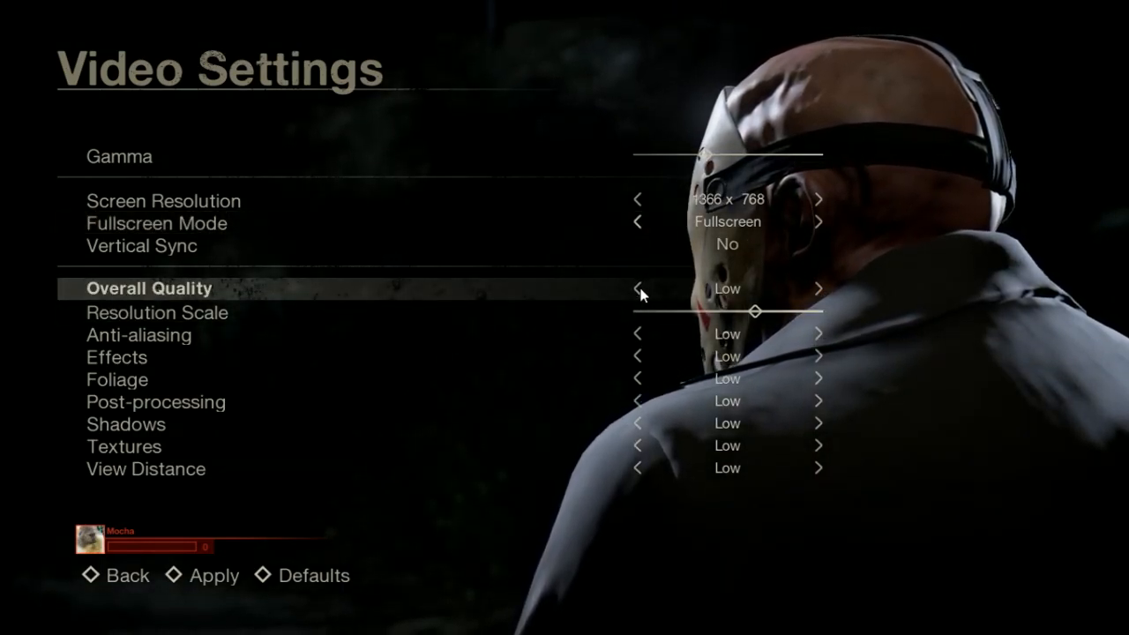
mouse_move(565, 260)
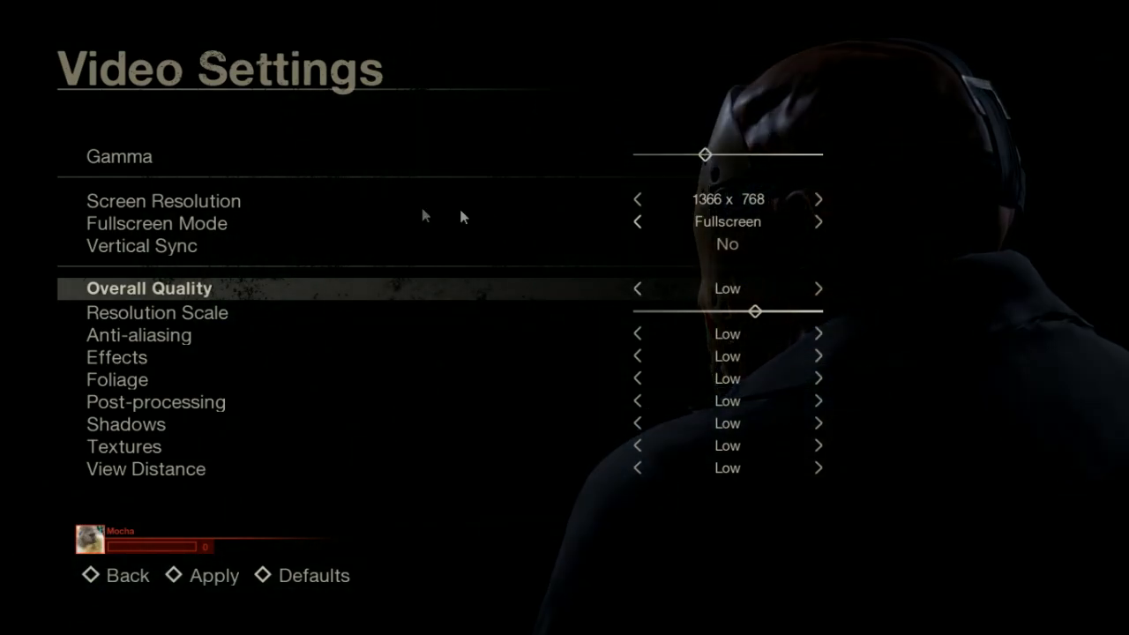
Set screen resolution to 800 x 600 and textures to High, making overall quality Custom.
key("up")
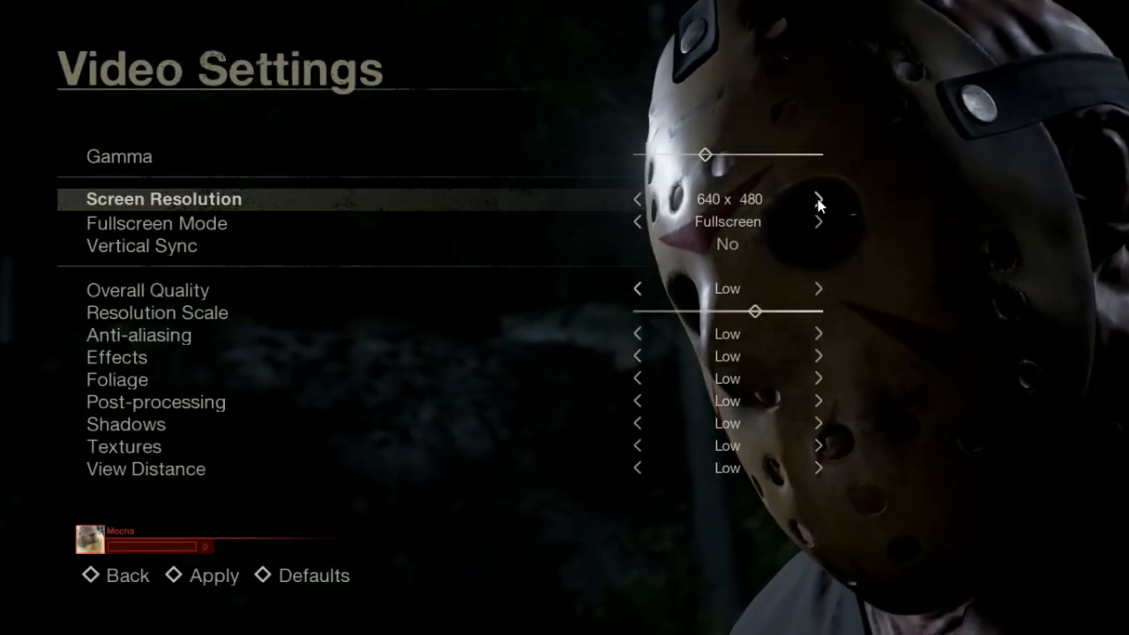
left_click(818, 199)
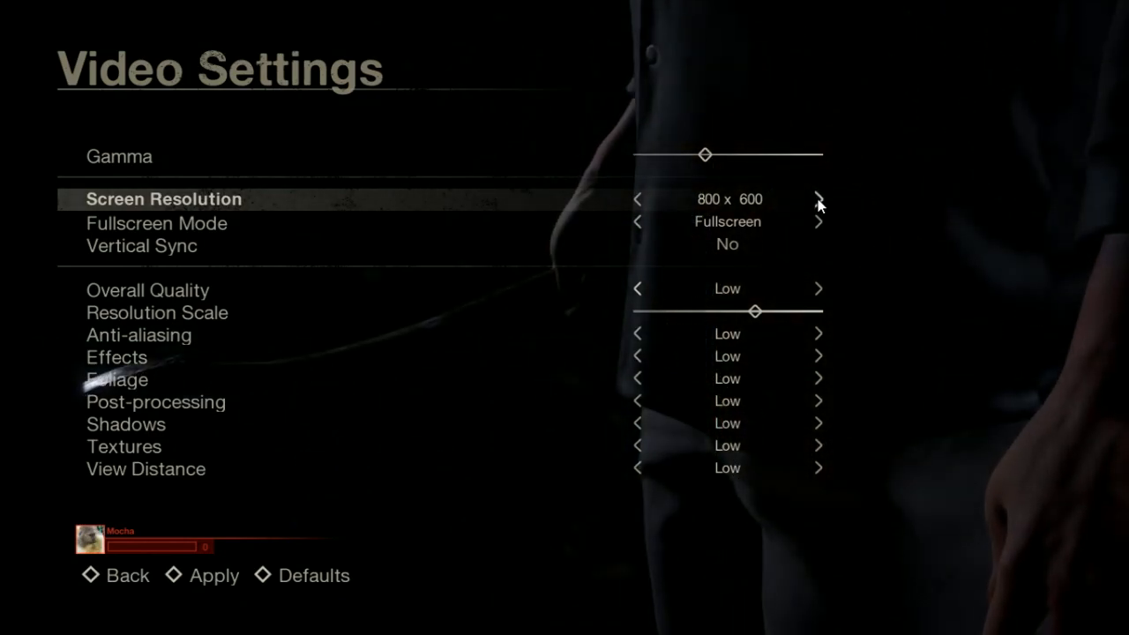
left_click(818, 445)
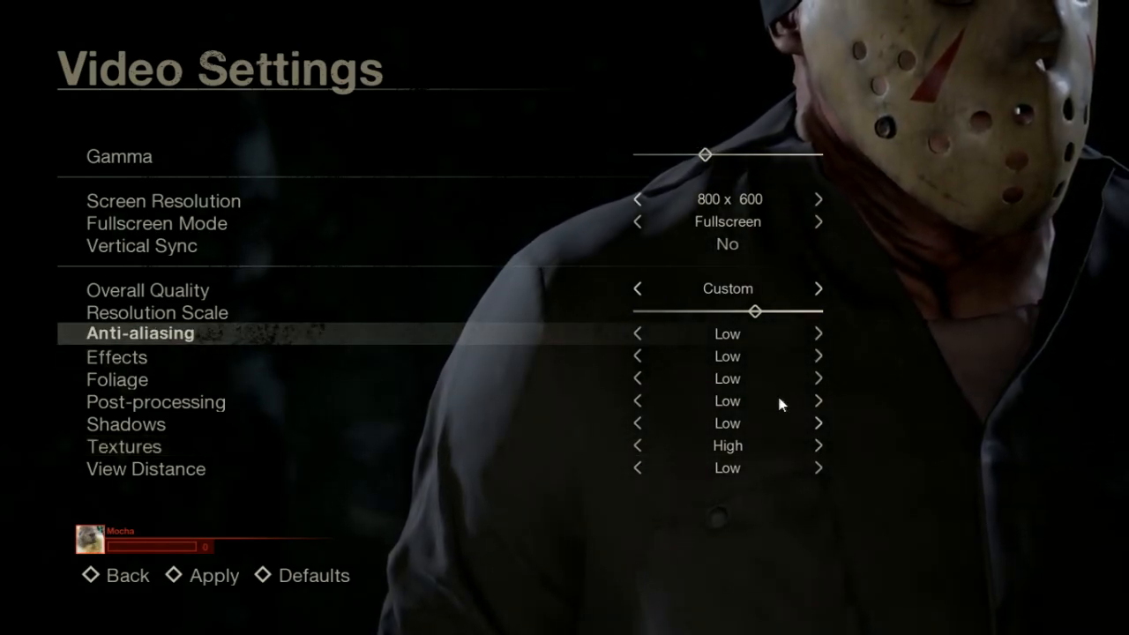
left_click(816, 400)
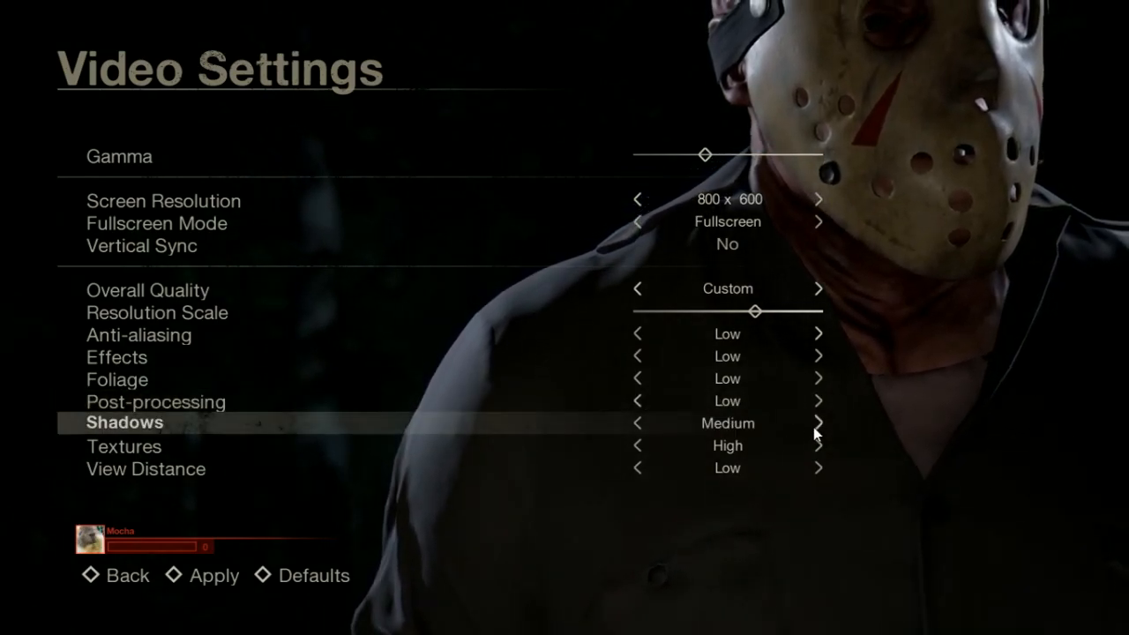
left_click(818, 422)
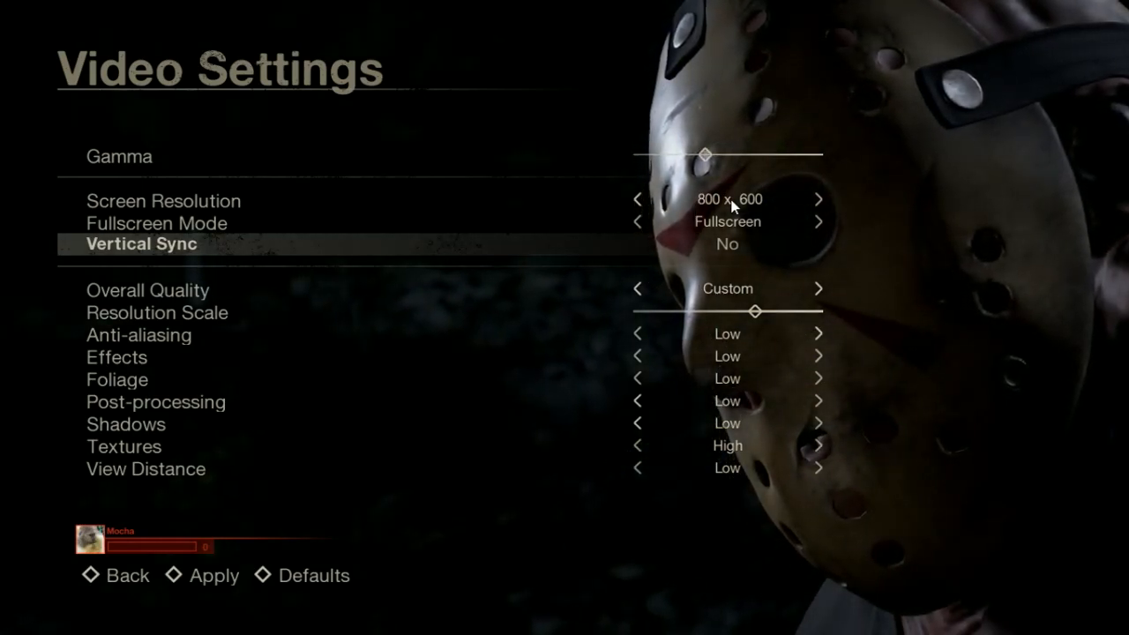
mouse_move(479, 382)
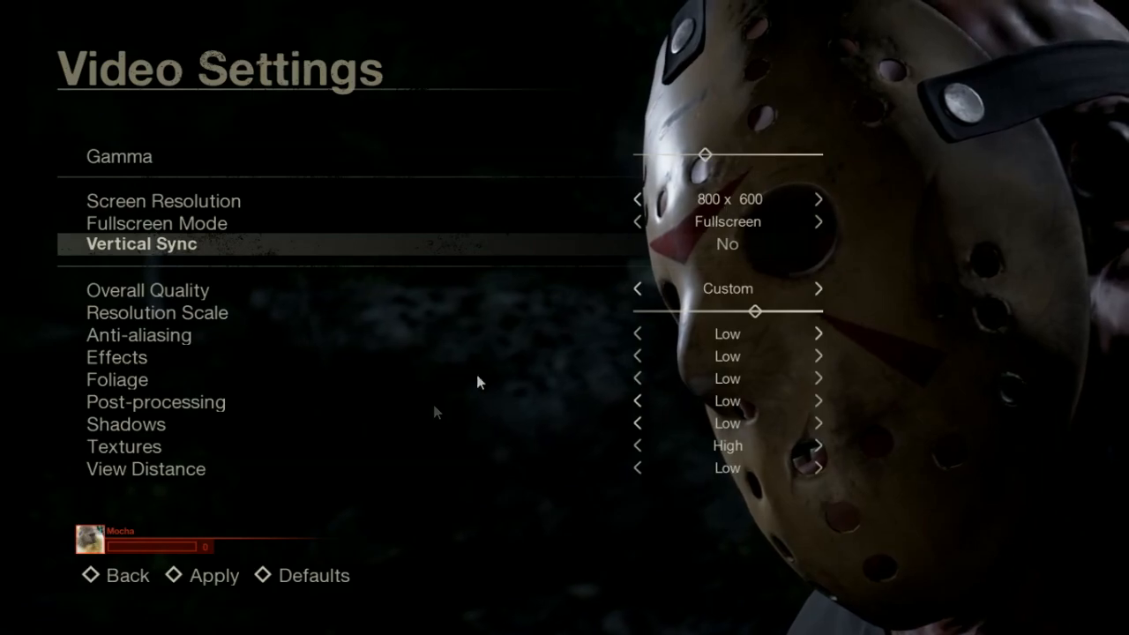